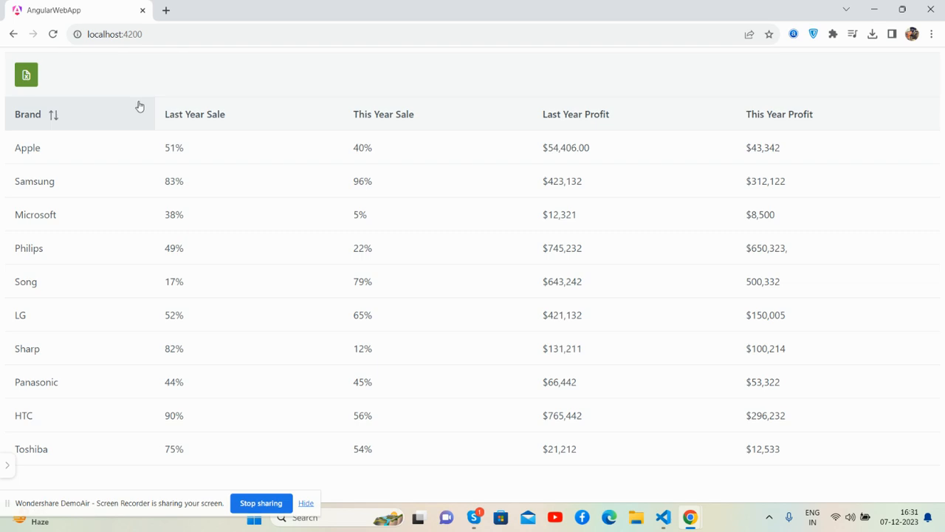
pyautogui.moveTo(933, 146)
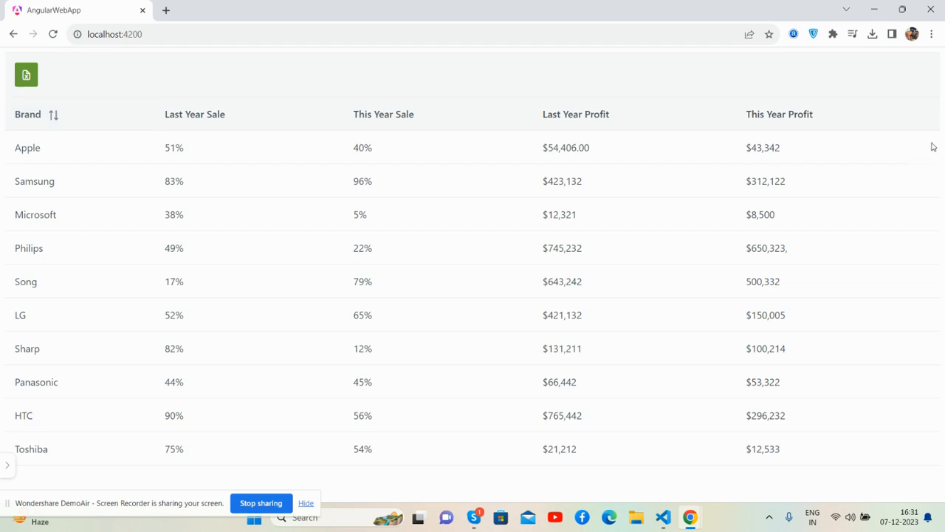
# Step: Open Chrome DevTools beneath the brand sales and profit table with F12
pyautogui.press('F12')
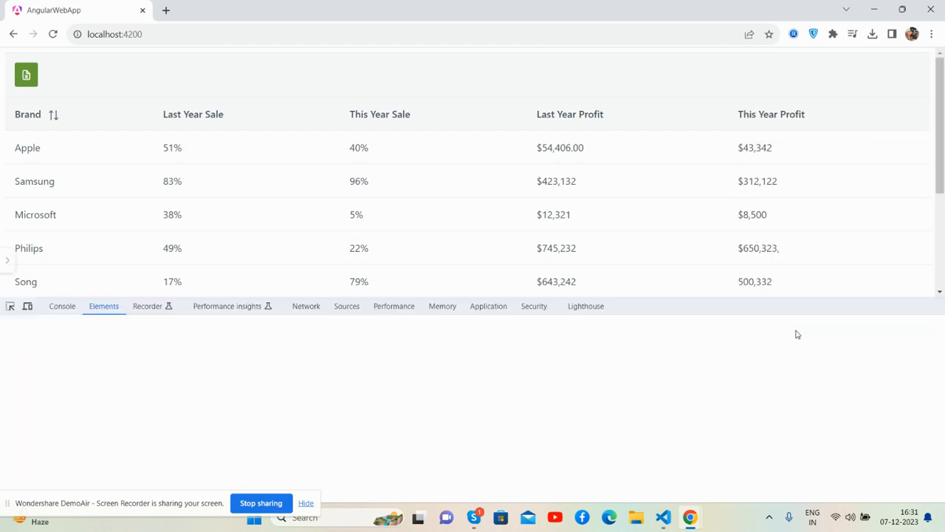
# Step: Switch DevTools to the Console, then close the DevTools panel
pyautogui.click(62, 306)
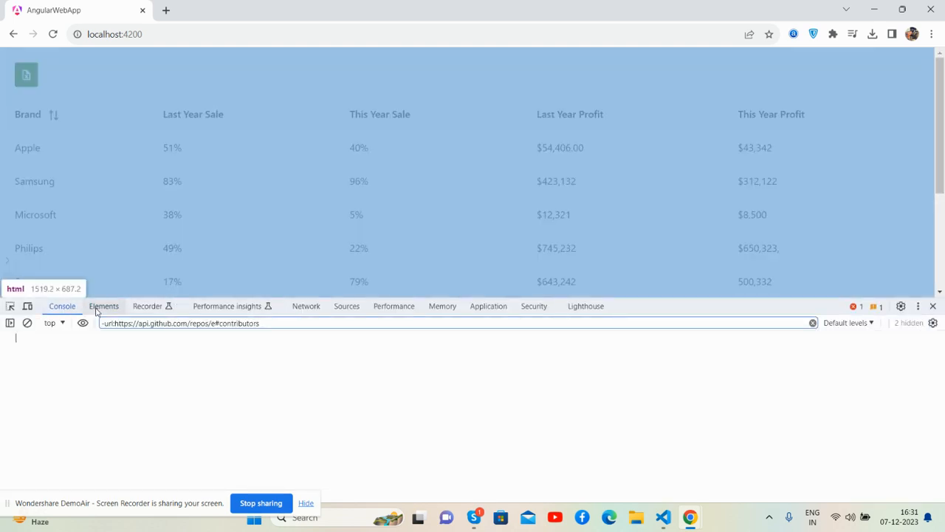
pyautogui.click(104, 306)
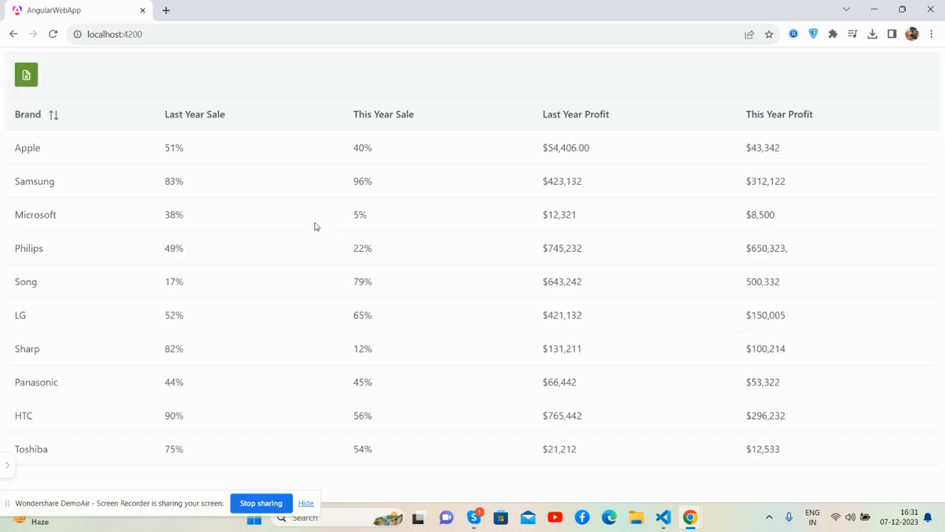
pyautogui.moveTo(286, 217)
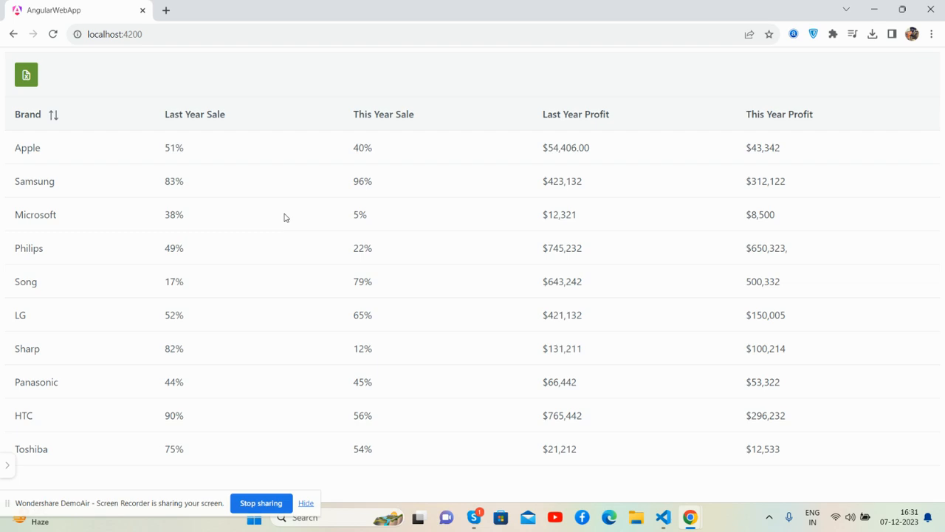
# Step: Sort the table by Brand descending, then open the exported xlsx in Excel and close it
pyautogui.click(27, 114)
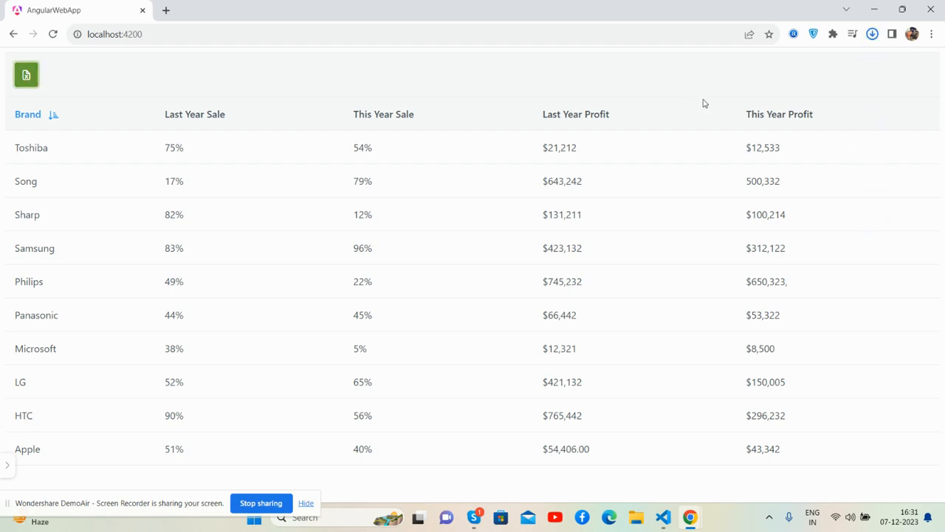
pyautogui.click(26, 74)
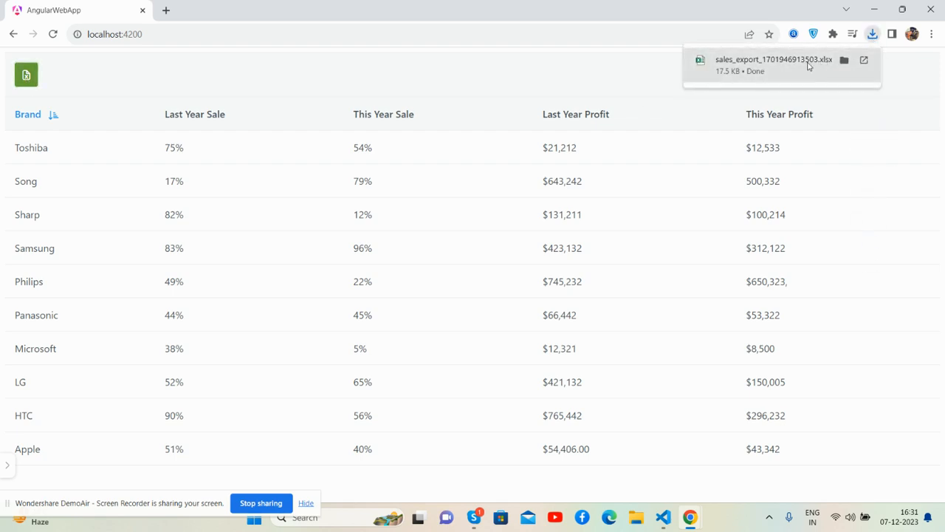
pyautogui.moveTo(803, 65)
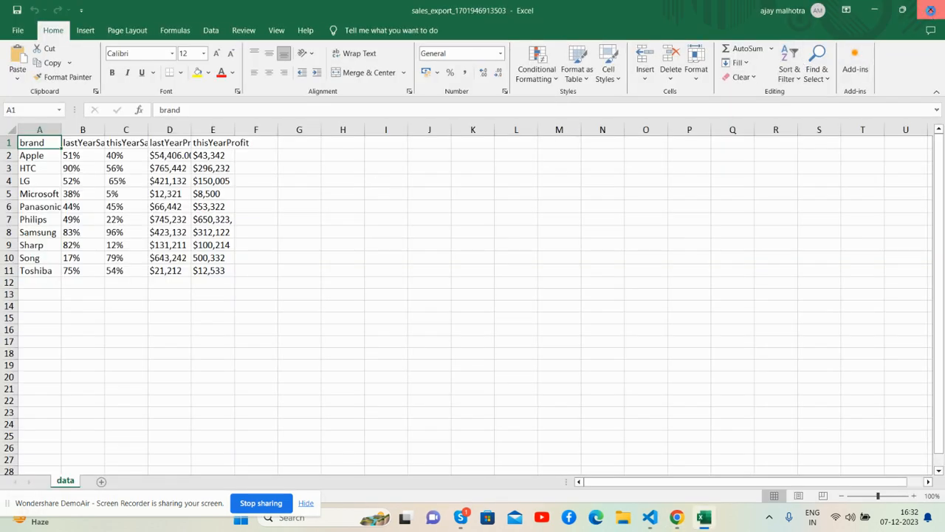
pyautogui.click(689, 517)
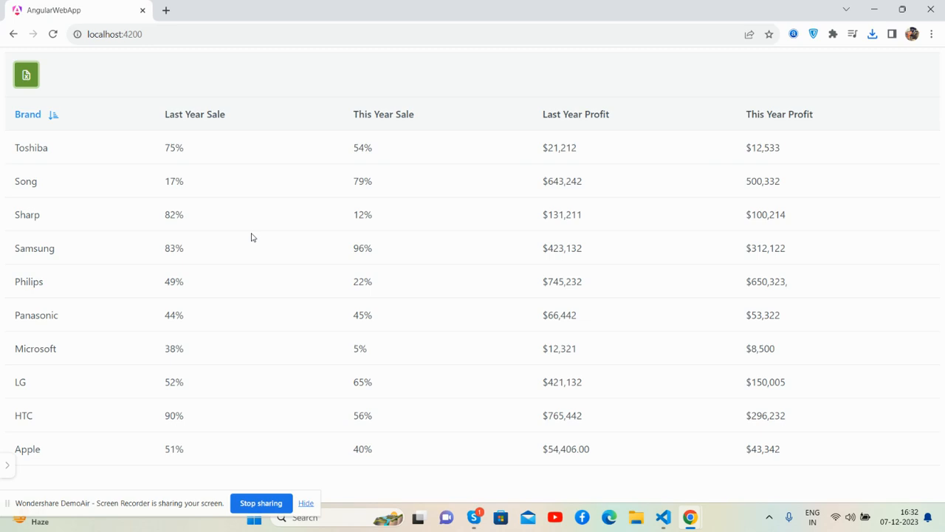